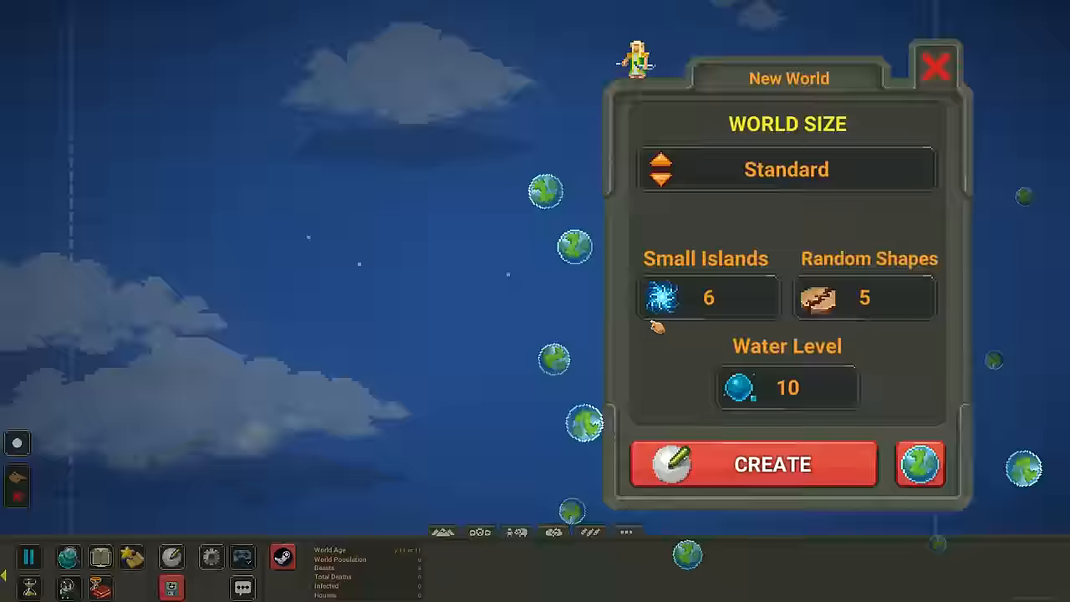
# Create a new Standard-size blank ocean world from the New World dialog
pyautogui.click(920, 464)
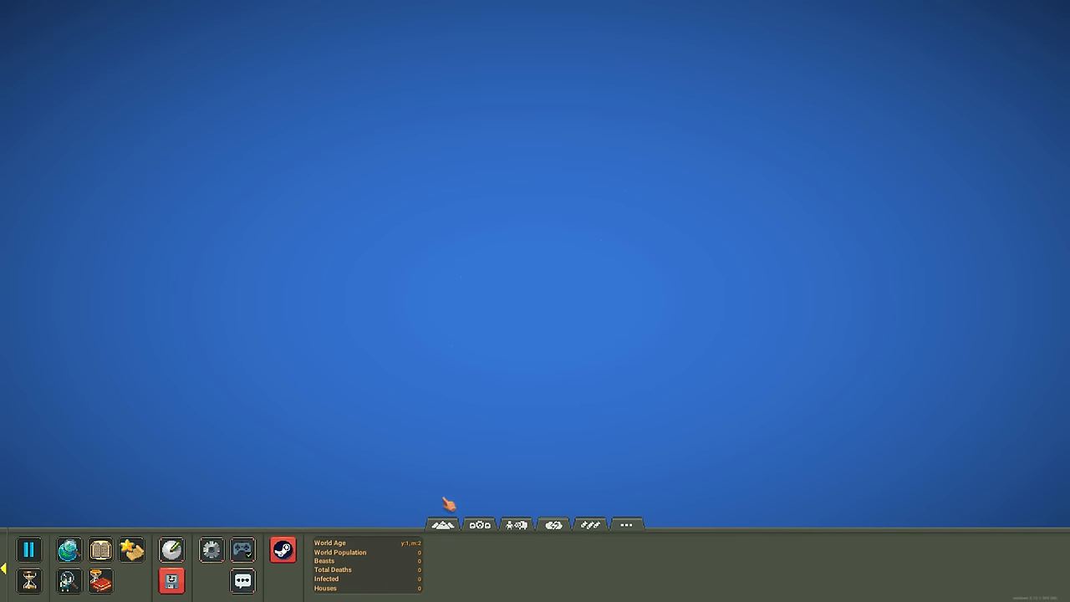
# Bring up the brush choices and select the largest round brush
pyautogui.click(442, 524)
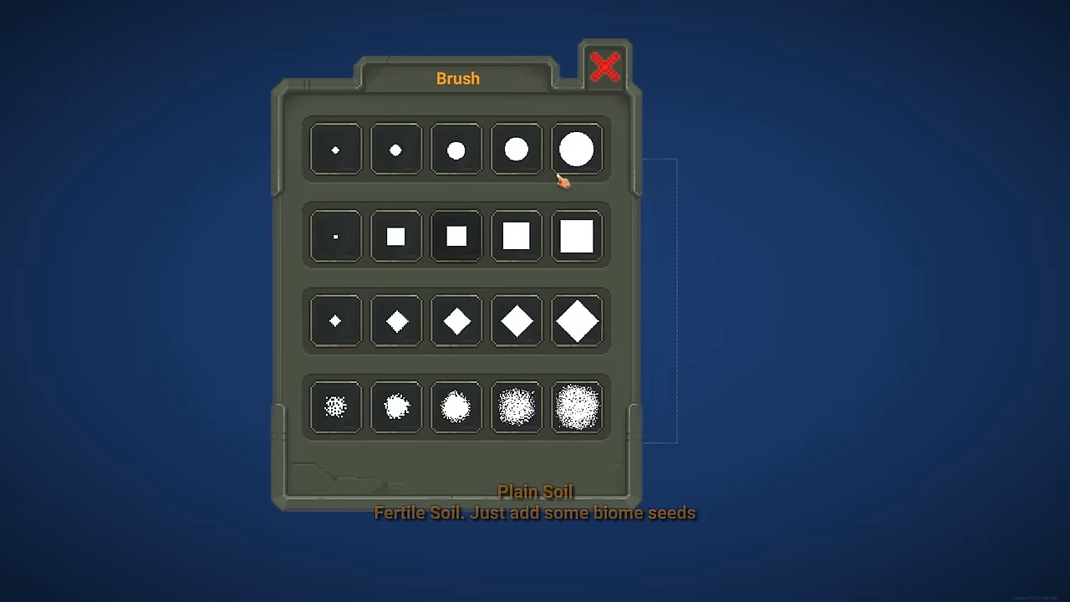
pyautogui.click(604, 67)
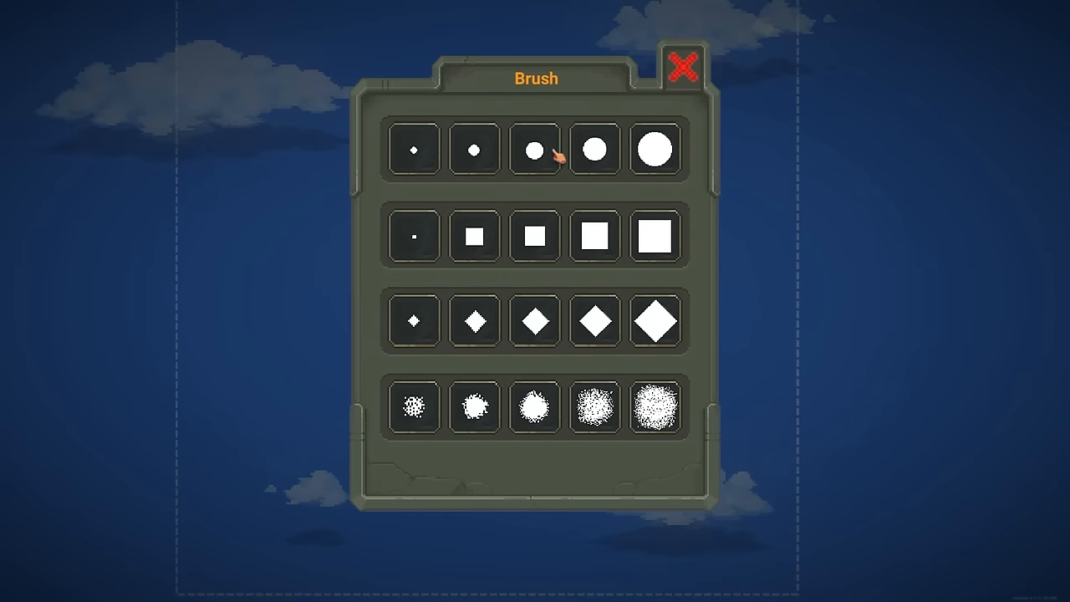
# Switch to the mid-sized round brush for painting the landmass
pyautogui.click(683, 66)
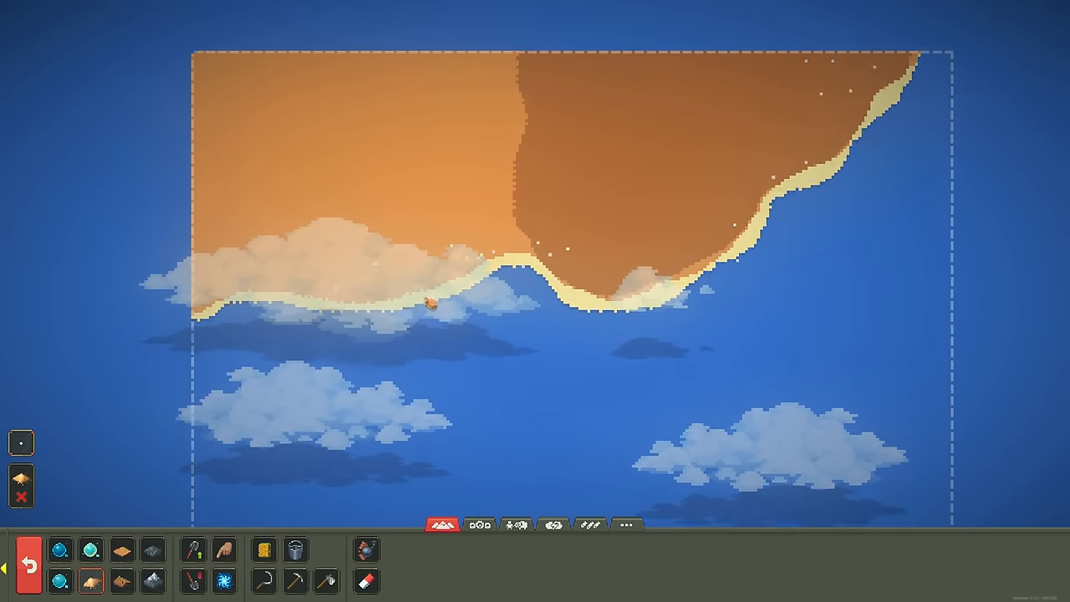
pyautogui.moveTo(224, 581)
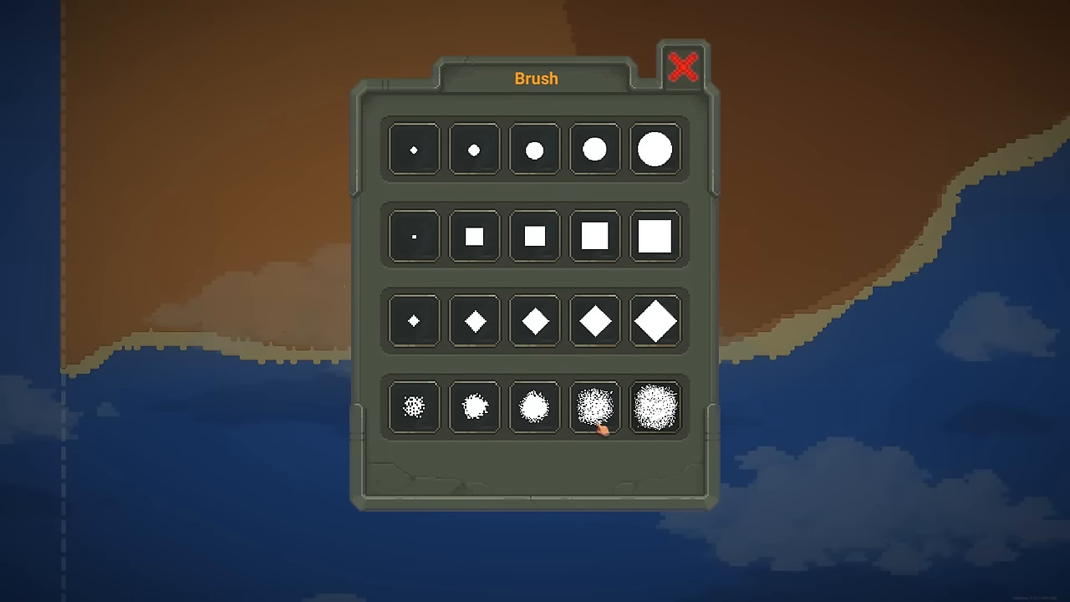
pyautogui.moveTo(444, 418)
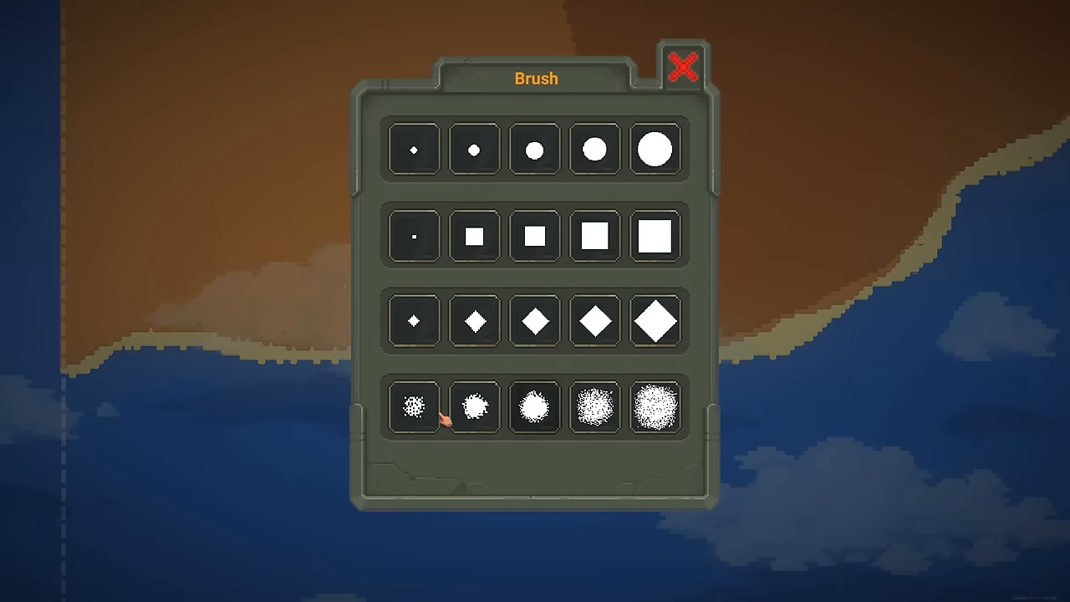
# Switch to a small scattered brush for roughening the coastline
pyautogui.click(683, 65)
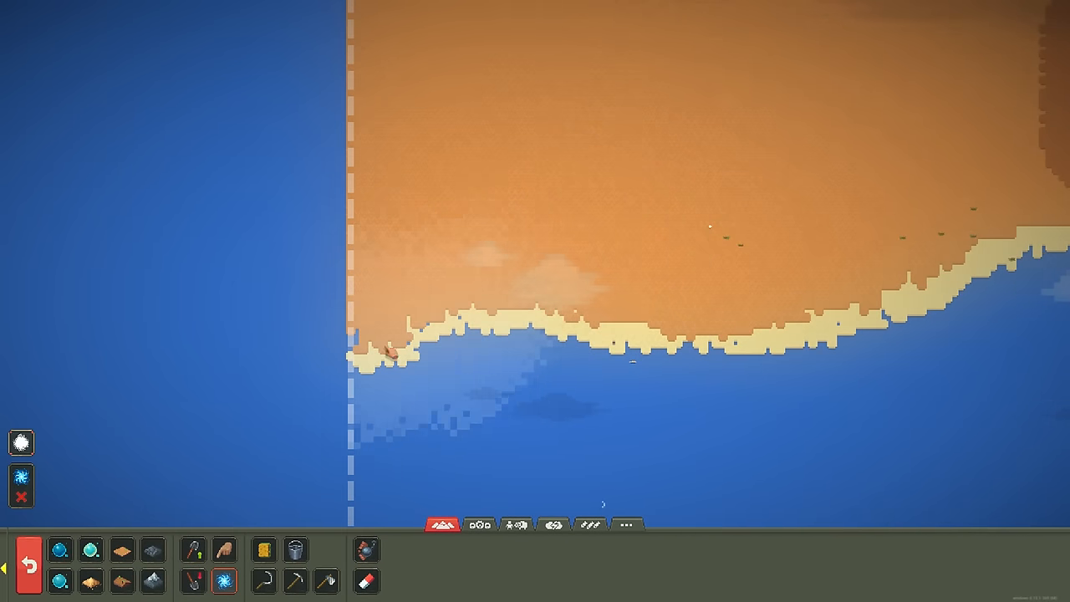
pyautogui.moveTo(121, 580)
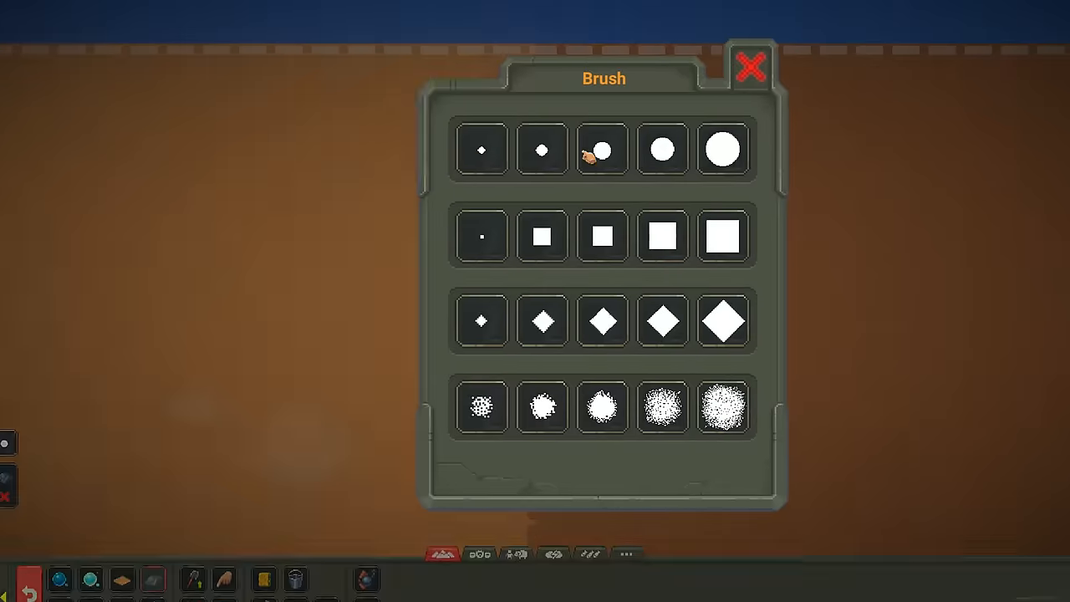
# Select the medium round brush, the third circle in the top row
pyautogui.click(750, 67)
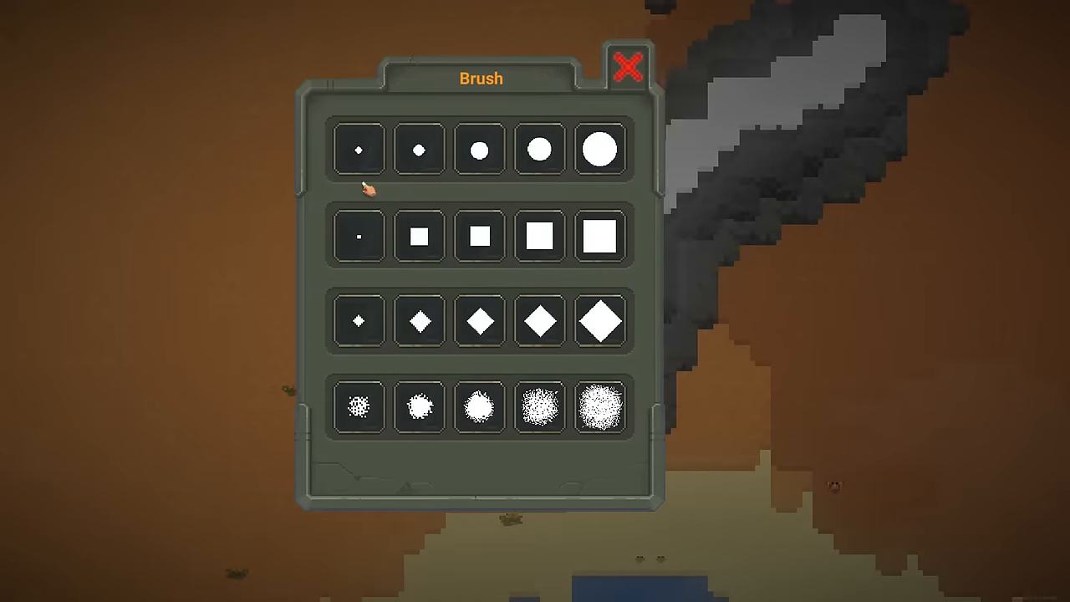
# Choose Forest Soil with the largest scattered brush, after trying the smallest round brush
pyautogui.click(629, 67)
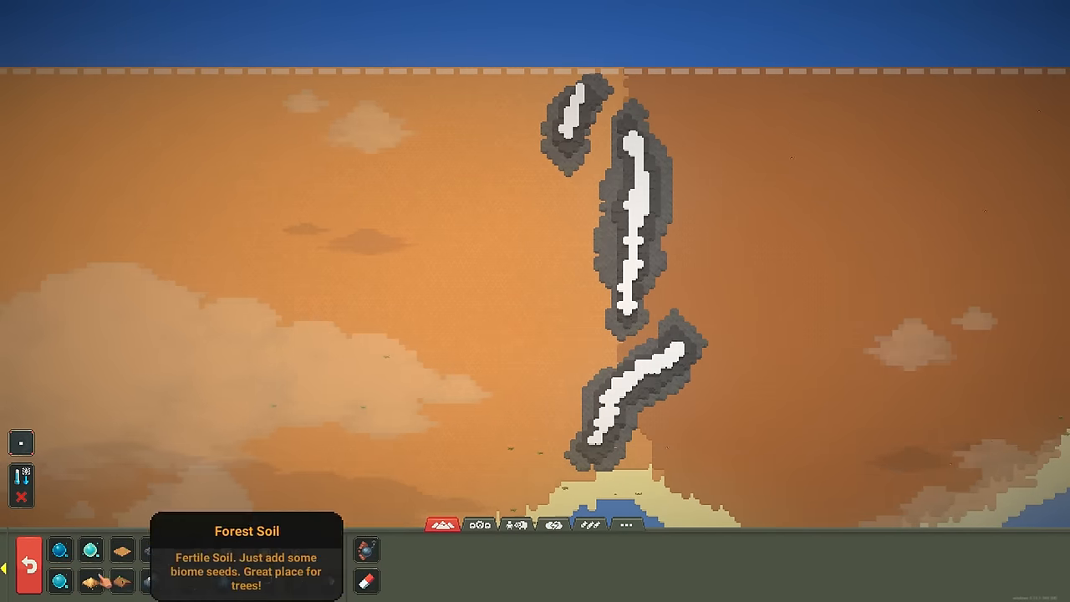
pyautogui.click(21, 484)
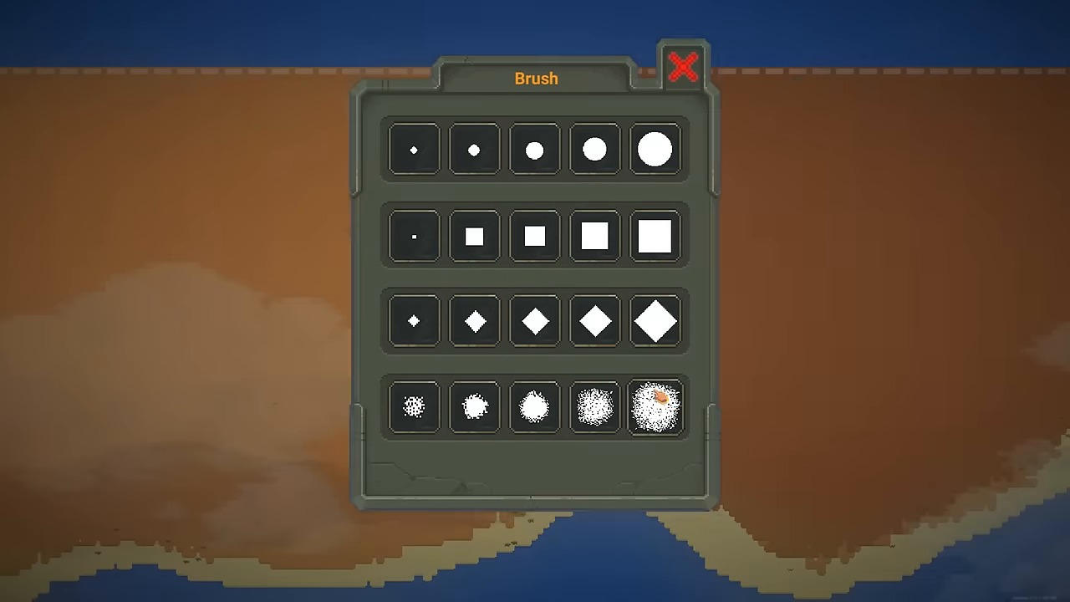
pyautogui.click(683, 65)
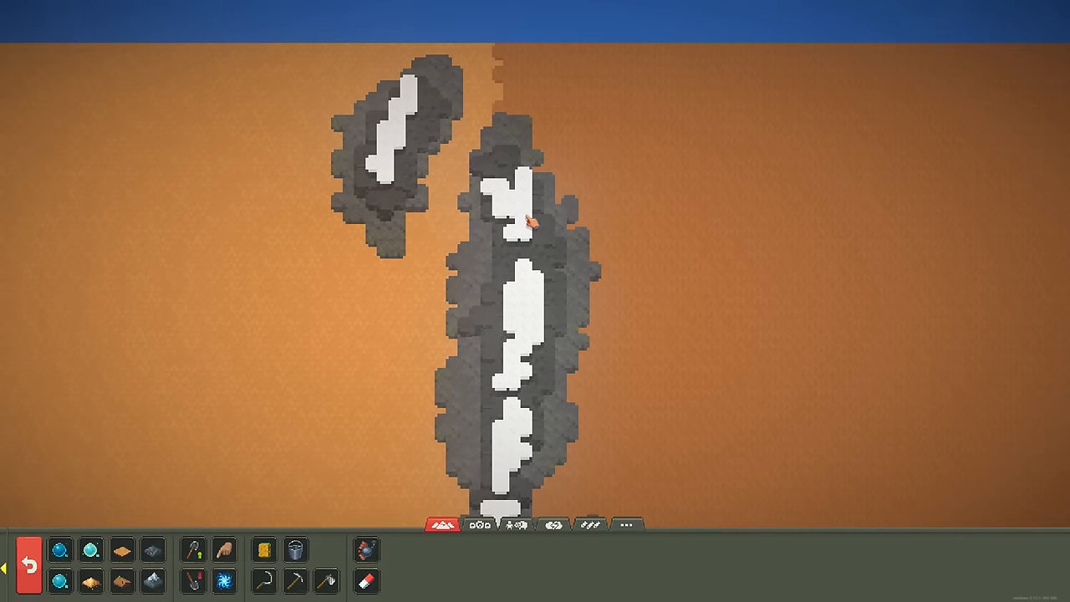
pyautogui.moveTo(547, 150)
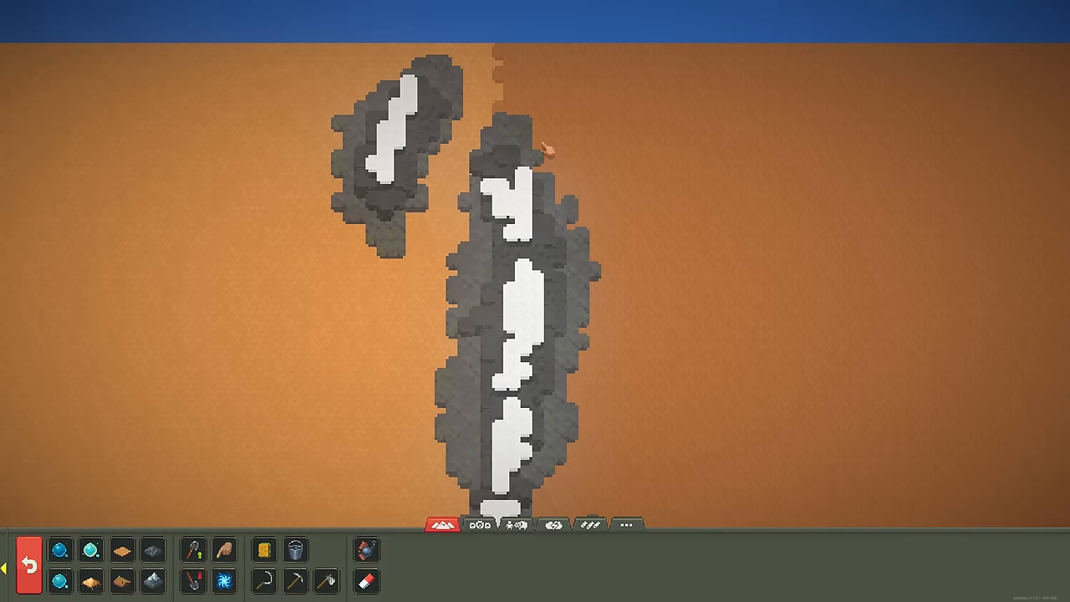
pyautogui.moveTo(561, 406)
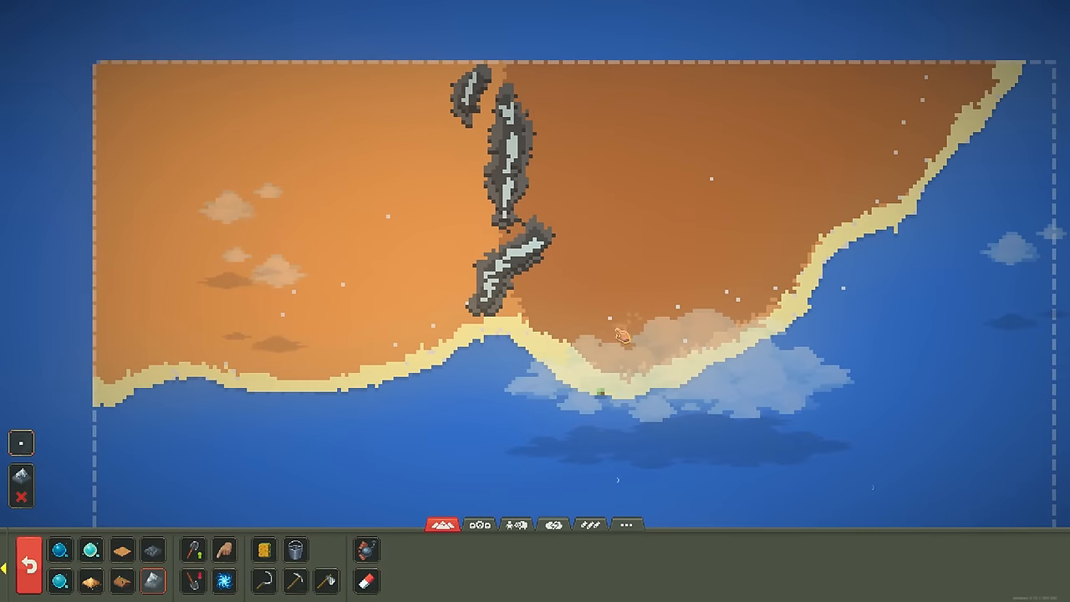
pyautogui.click(479, 524)
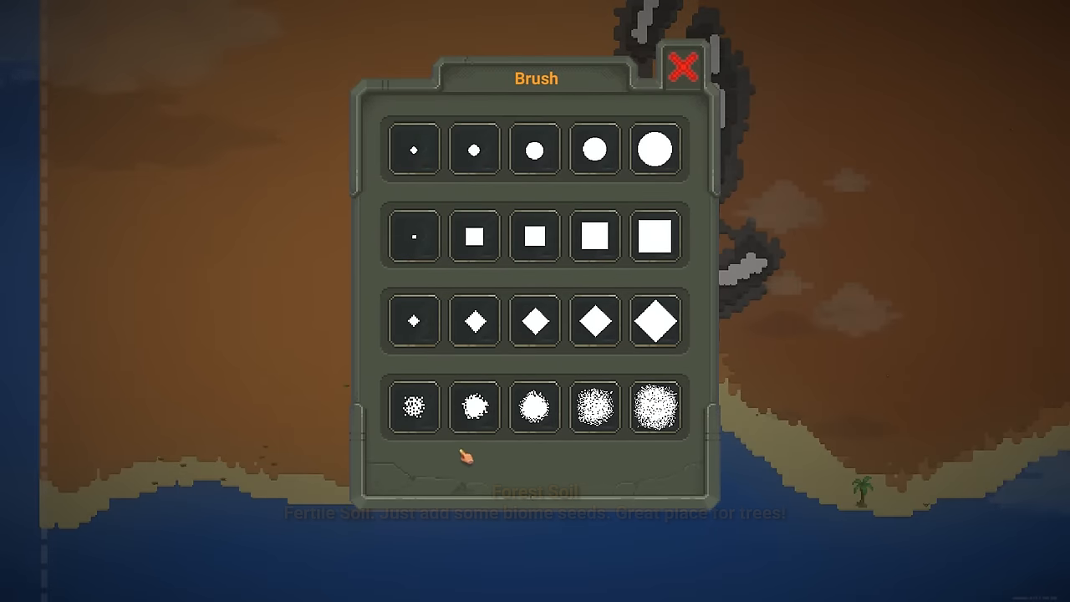
# Choose the brush for painting the forest-soil patches
pyautogui.click(683, 65)
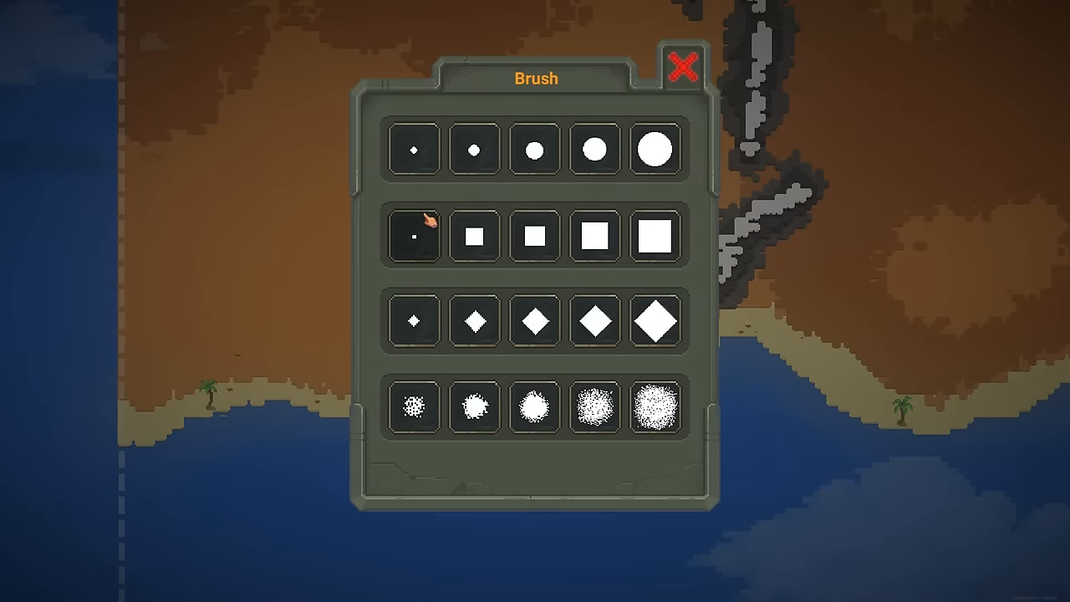
# Pick the tiniest square brush for rivers, then a medium square brush for the lake
pyautogui.click(683, 66)
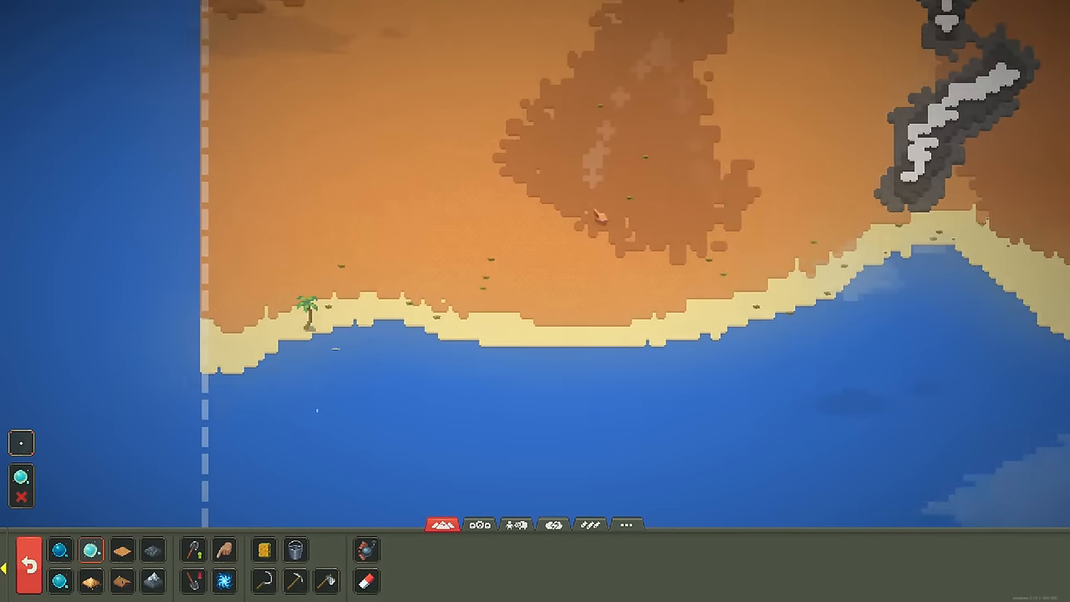
pyautogui.moveTo(60, 581)
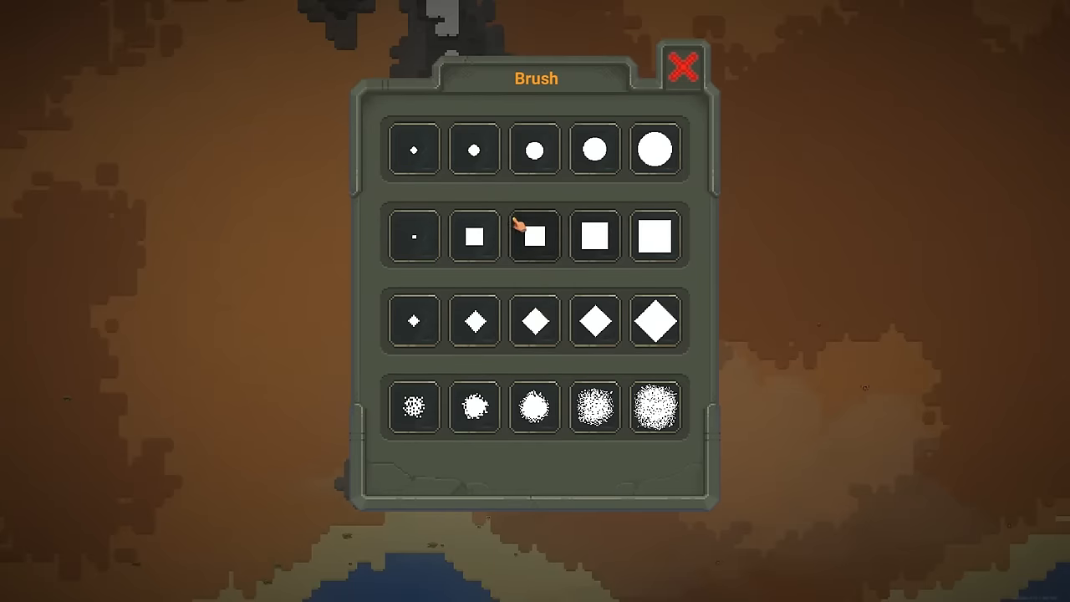
pyautogui.click(684, 66)
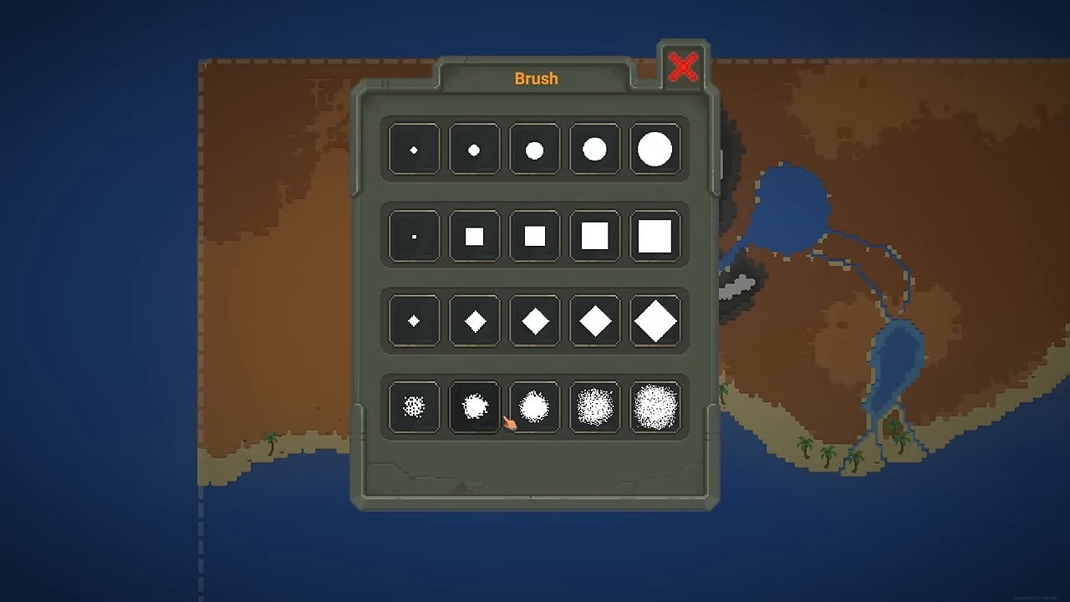
# Pick a small speckled brush and seed swamp along the northeastern river delta
pyautogui.click(683, 65)
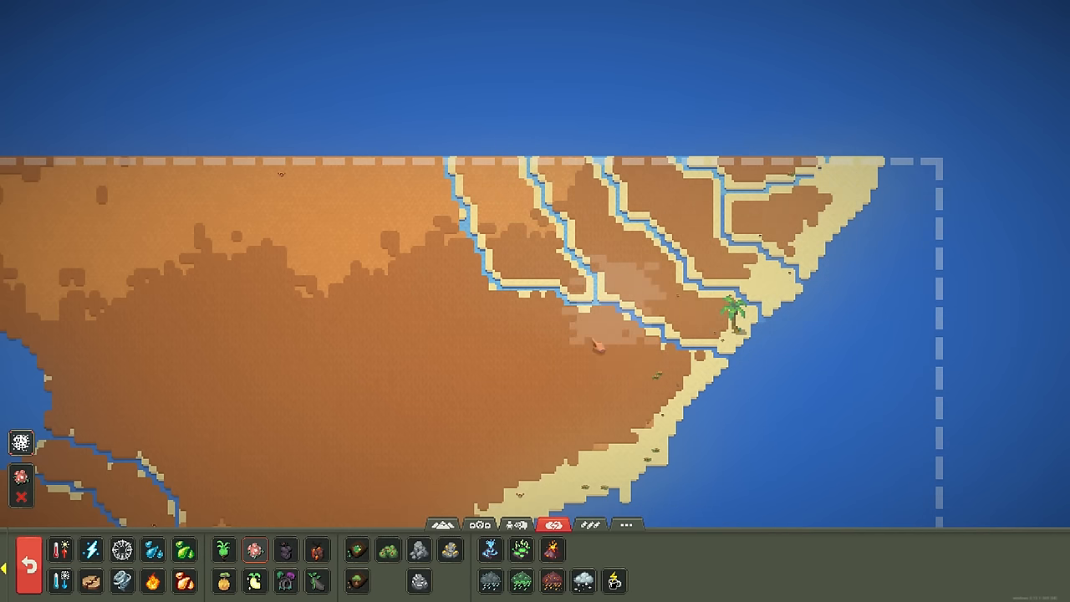
pyautogui.click(518, 226)
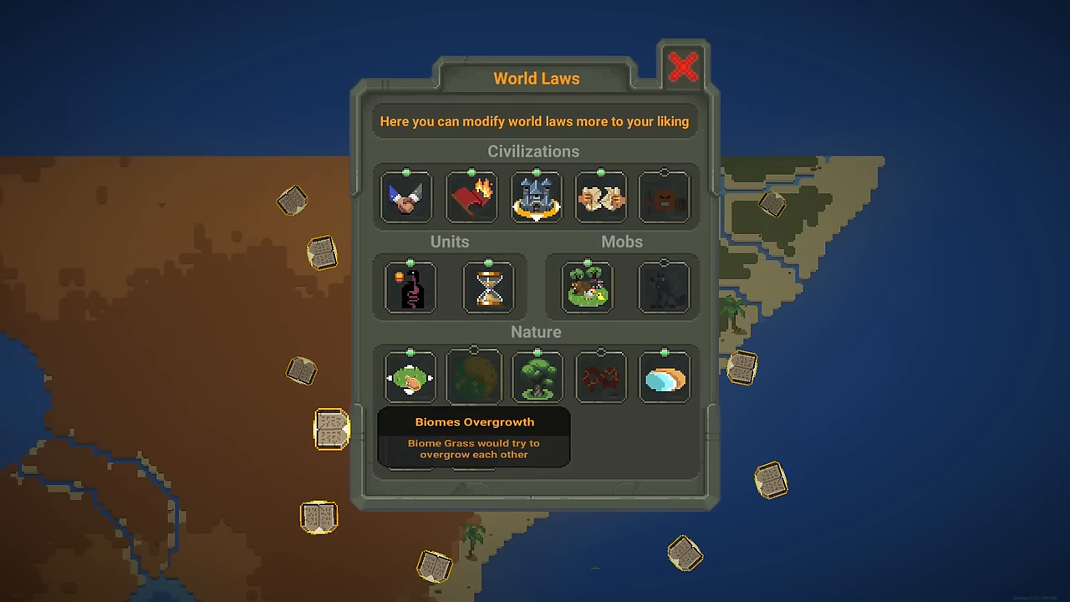
# Close the World Laws settings window
pyautogui.click(683, 65)
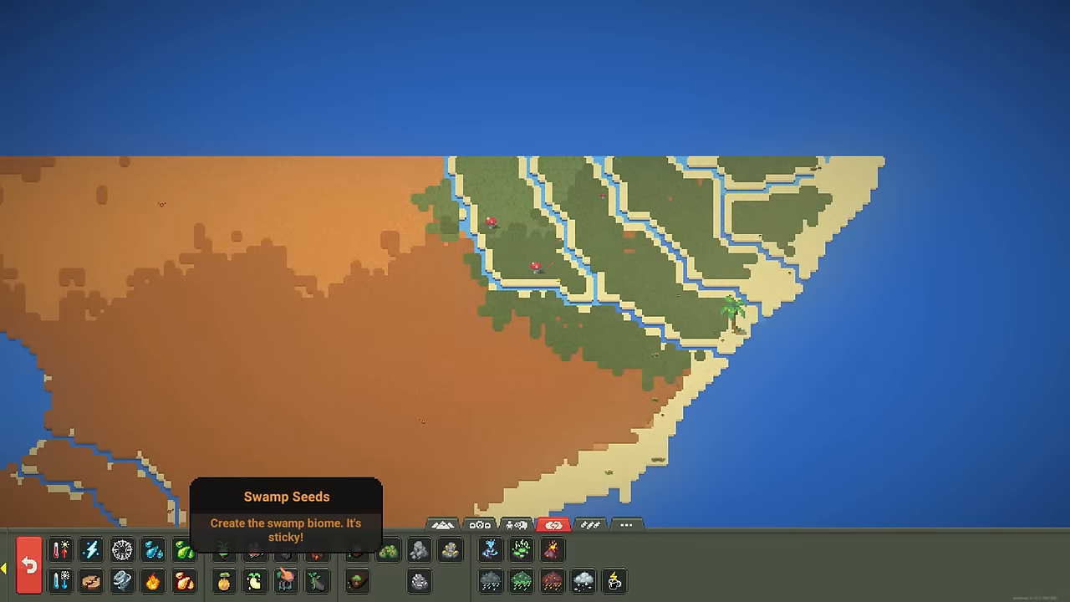
pyautogui.moveTo(255, 550)
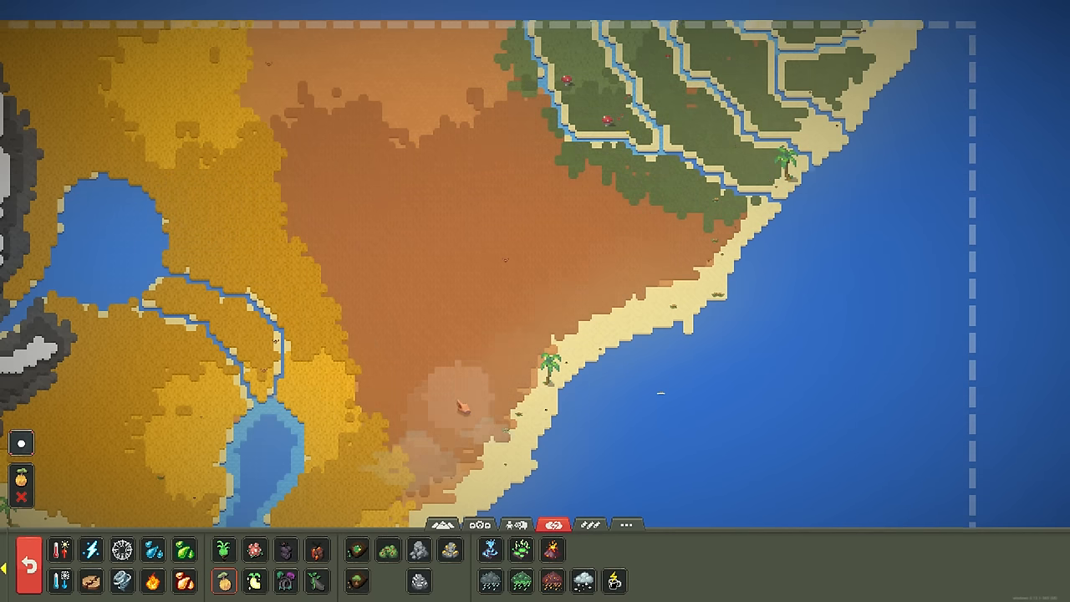
pyautogui.moveTo(255, 580)
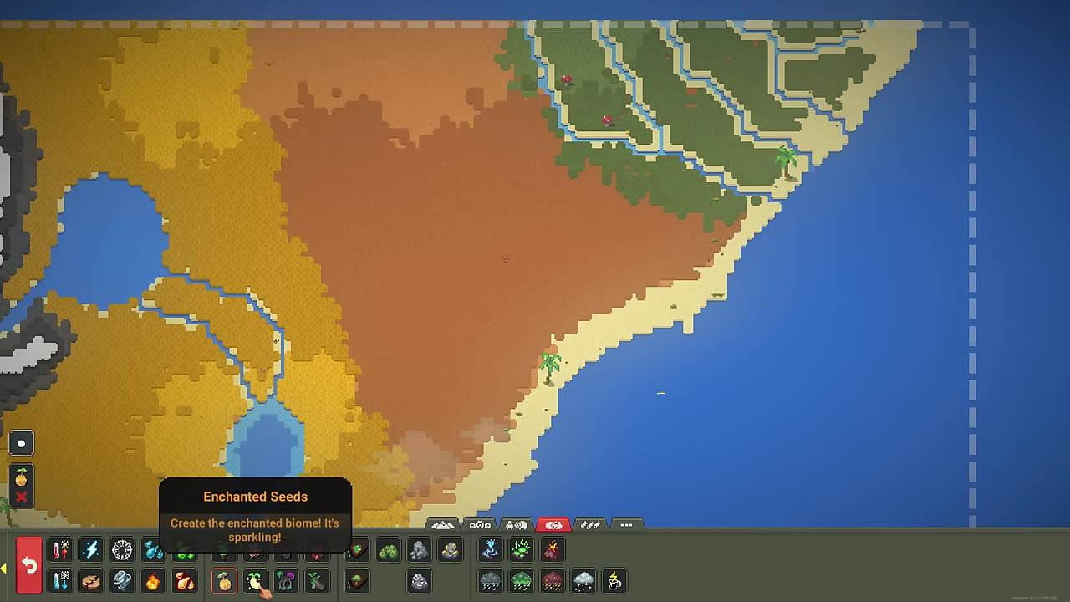
# Switch to Enchanted Seeds to plant the bare soil
pyautogui.click(424, 292)
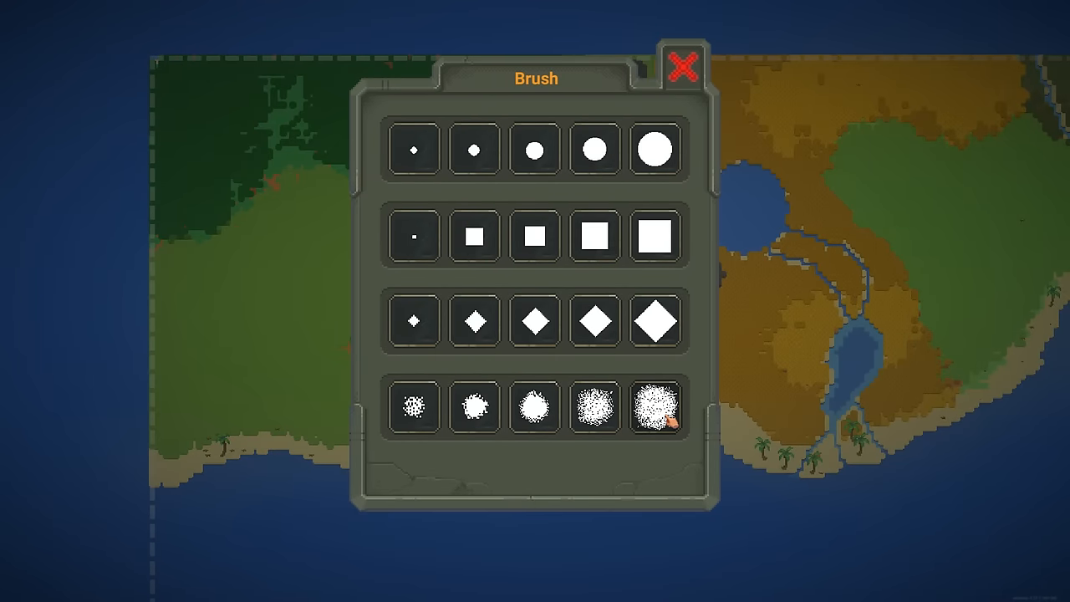
# Choose the largest speckled brush in the Brush panel's bottom row
pyautogui.click(684, 64)
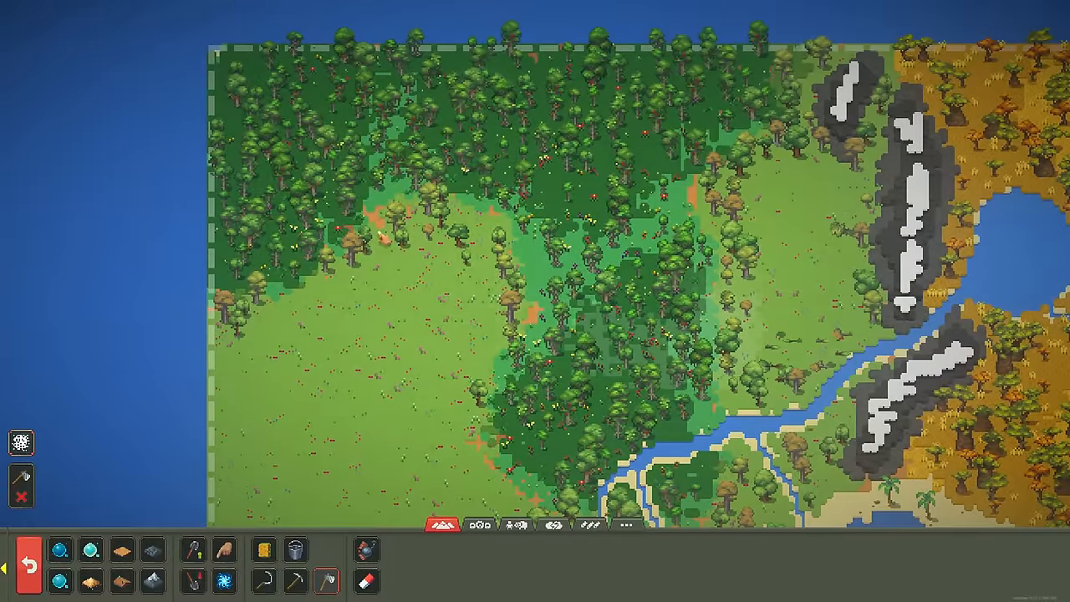
pyautogui.scroll(-3)
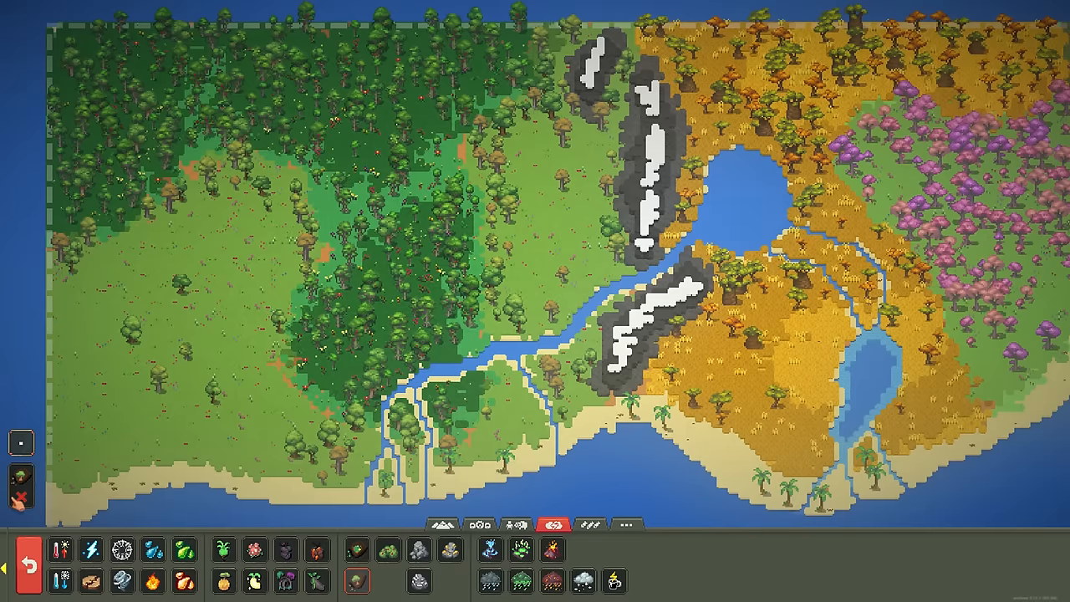
# Pick a biome seed from the biome tab for the eastern land
pyautogui.click(21, 481)
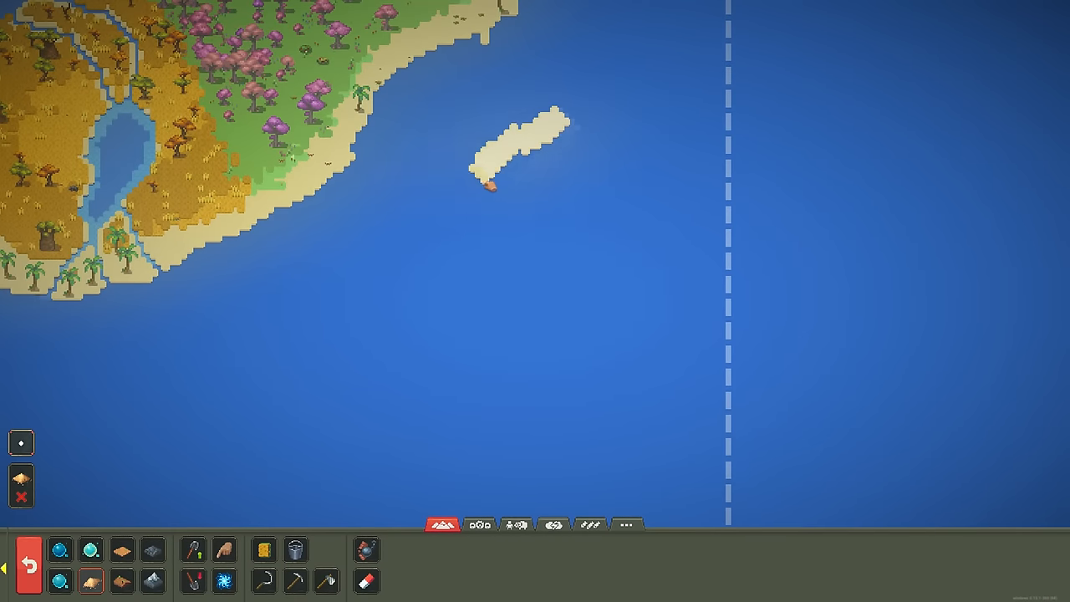
# Drag two connected sand strokes into an island loop in the eastern sea
pyautogui.moveTo(489, 180); pyautogui.dragTo(598, 104)
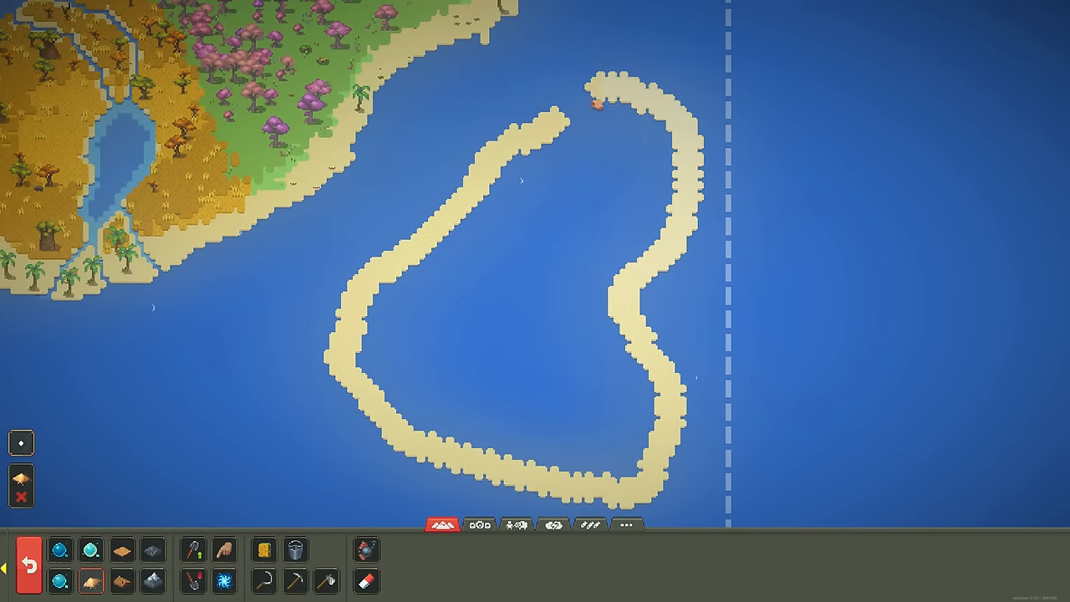
pyautogui.moveTo(594, 104); pyautogui.dragTo(431, 268)
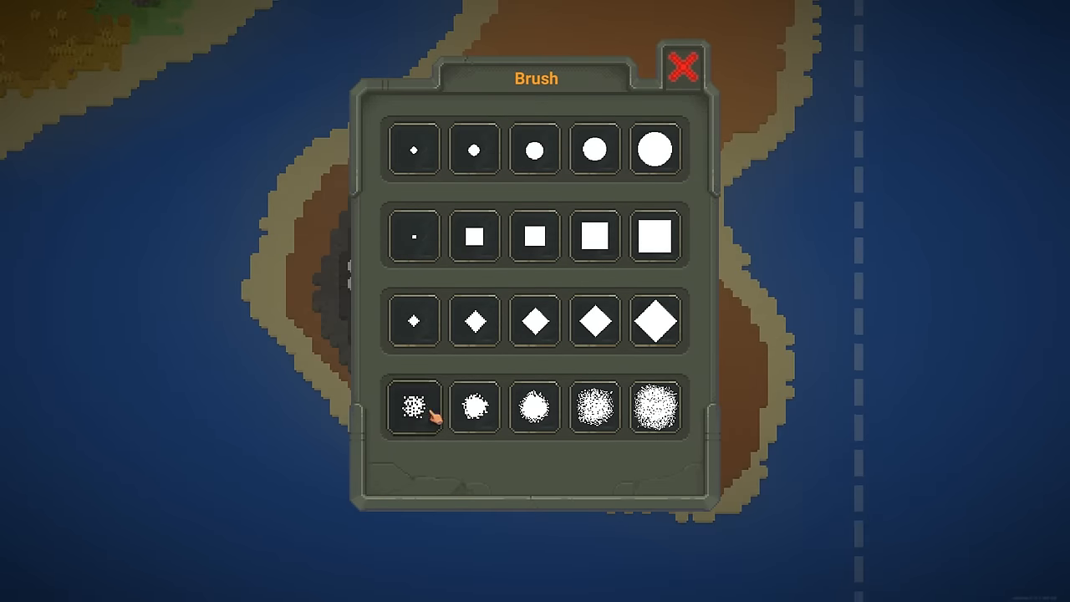
# Switch to a small scattered spray brush, then a bigger one
pyautogui.click(684, 66)
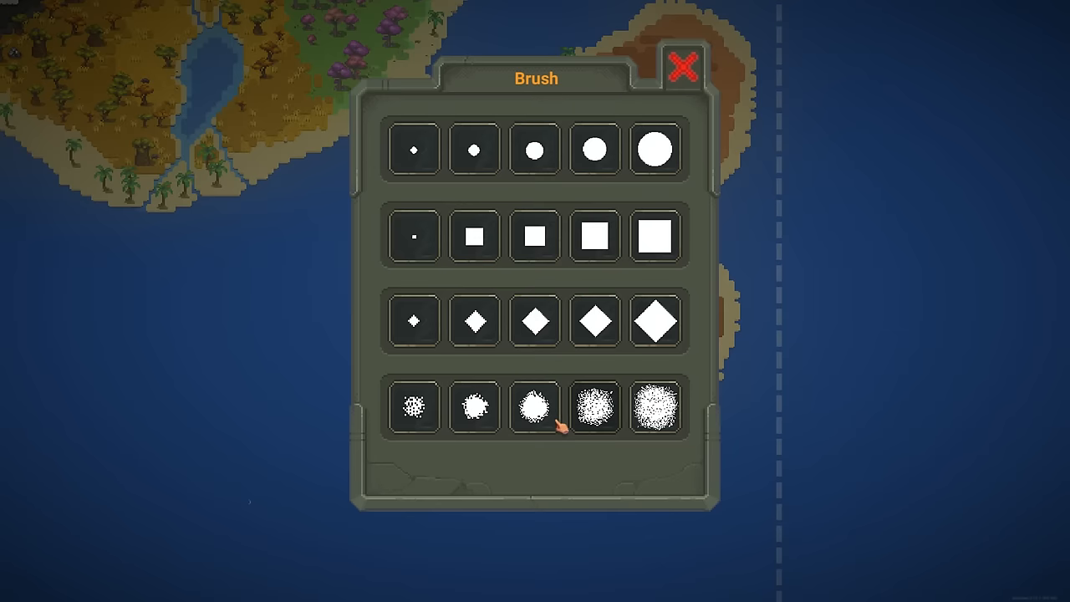
pyautogui.click(683, 67)
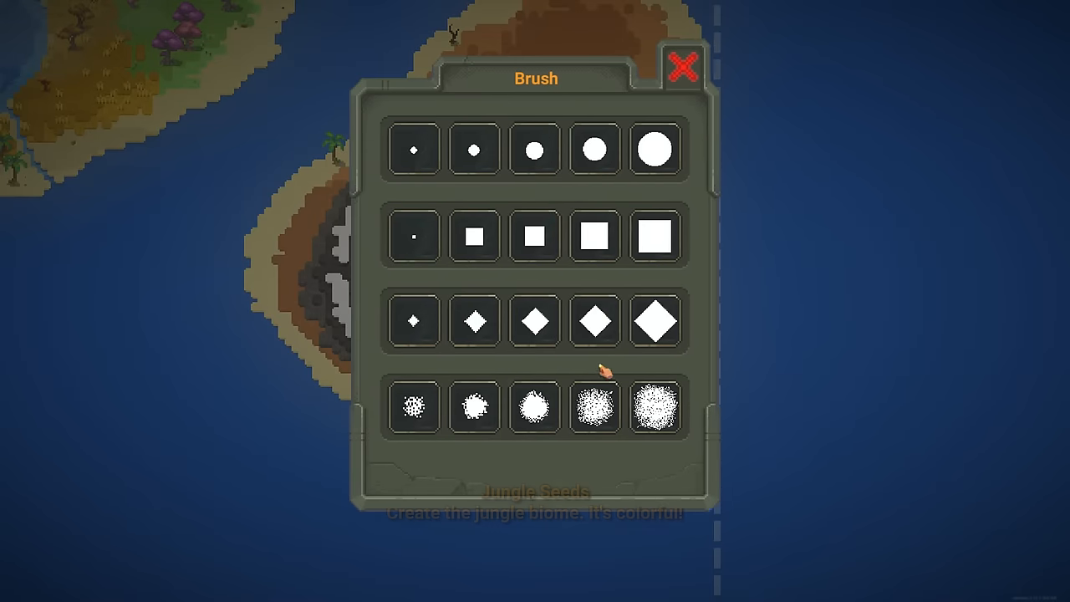
# Settle on the wide scattered spray brush for planting jungle and swamp seeds
pyautogui.click(683, 67)
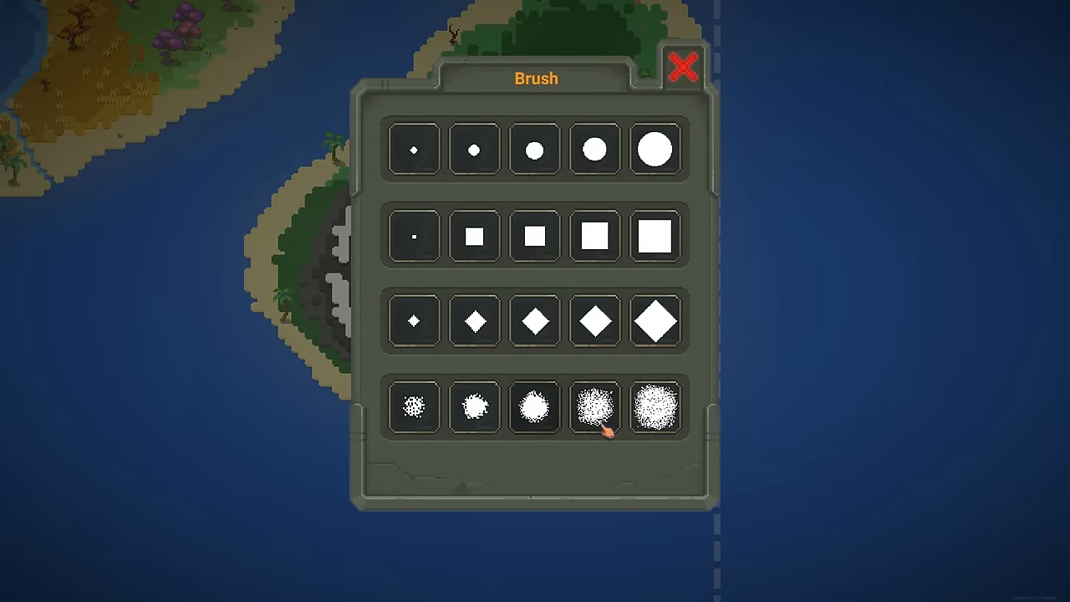
pyautogui.click(683, 67)
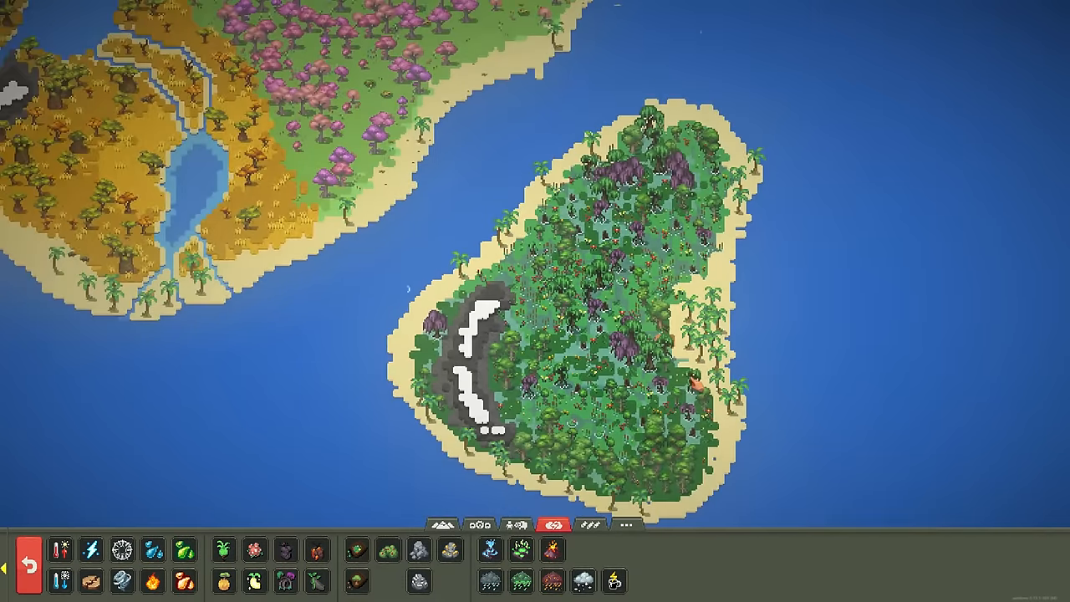
pyautogui.scroll(-3)
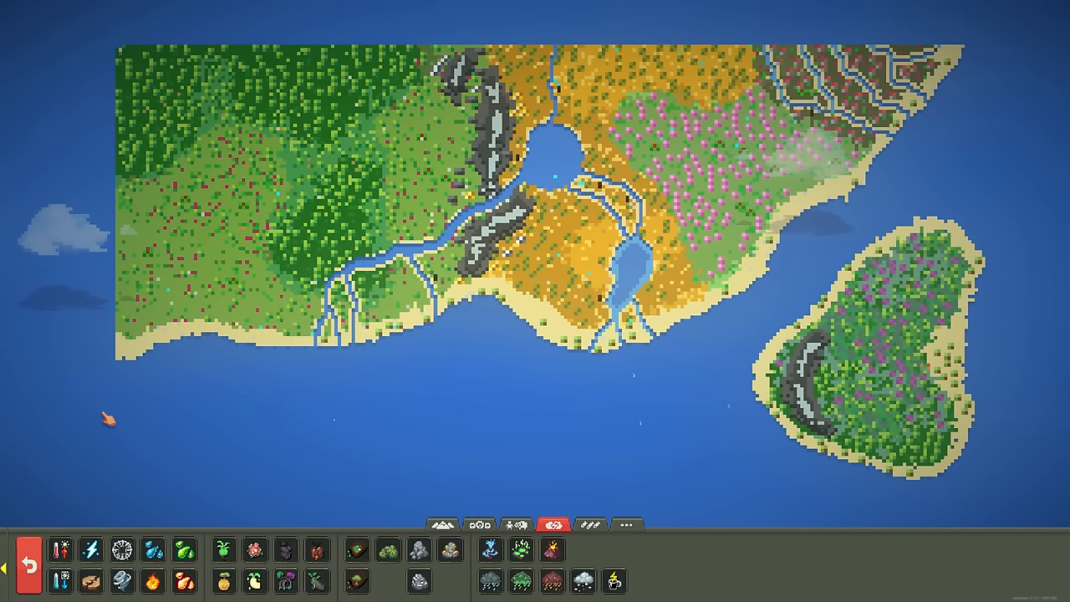
pyautogui.moveTo(970, 193)
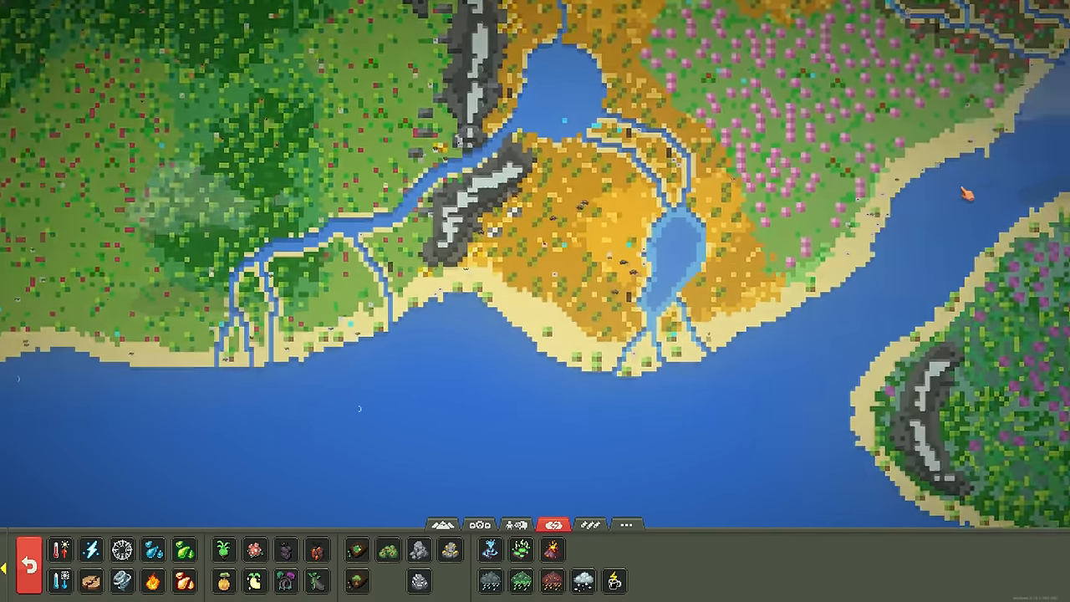
pyautogui.scroll(3)
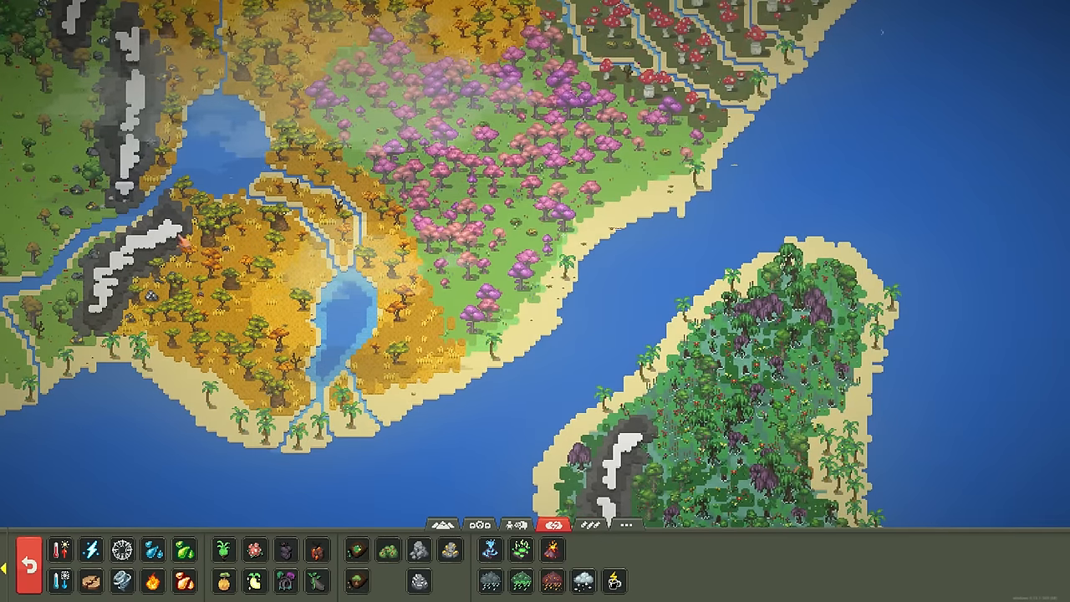